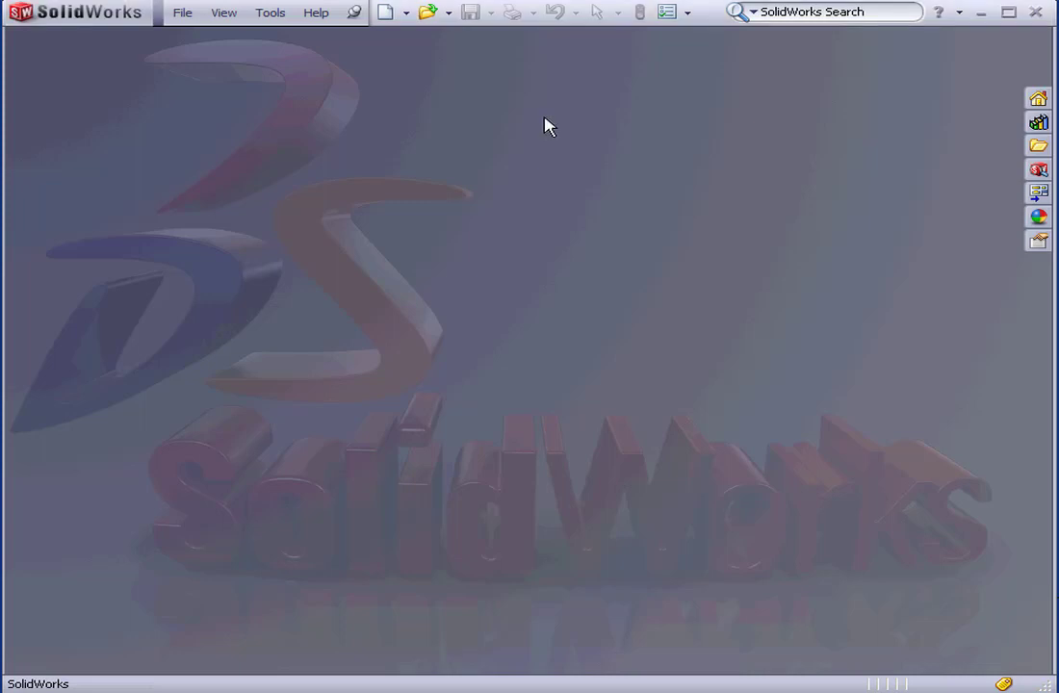
mouse_move(562, 127)
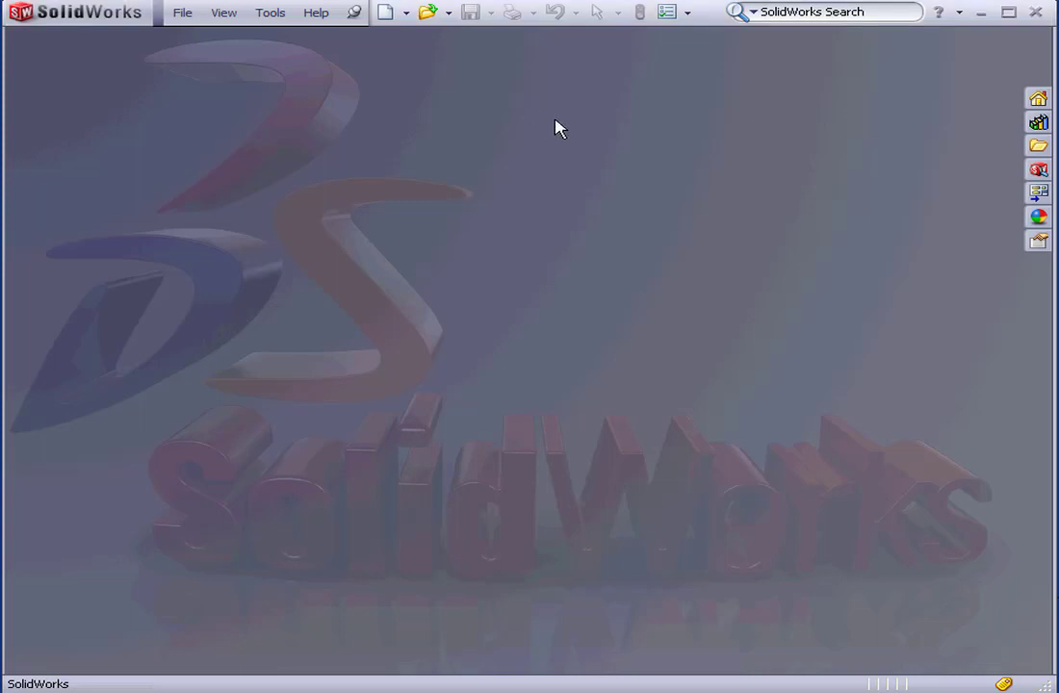
- Enable SolidWorks Routing in Add-Ins as both Active and Start Up, and confirm
click(269, 12)
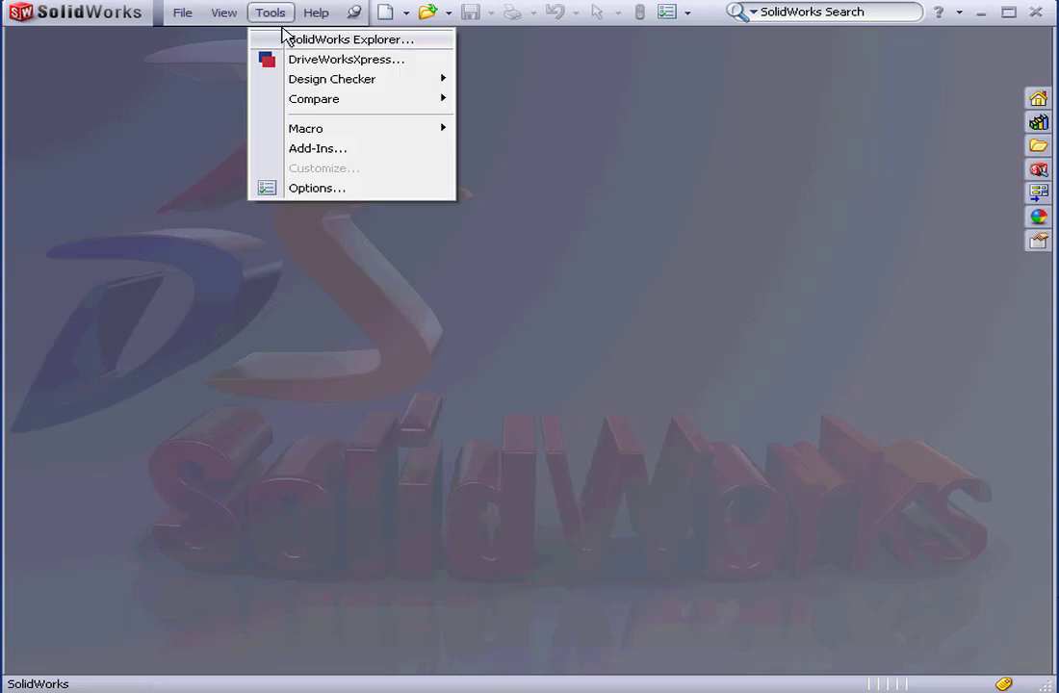
click(318, 146)
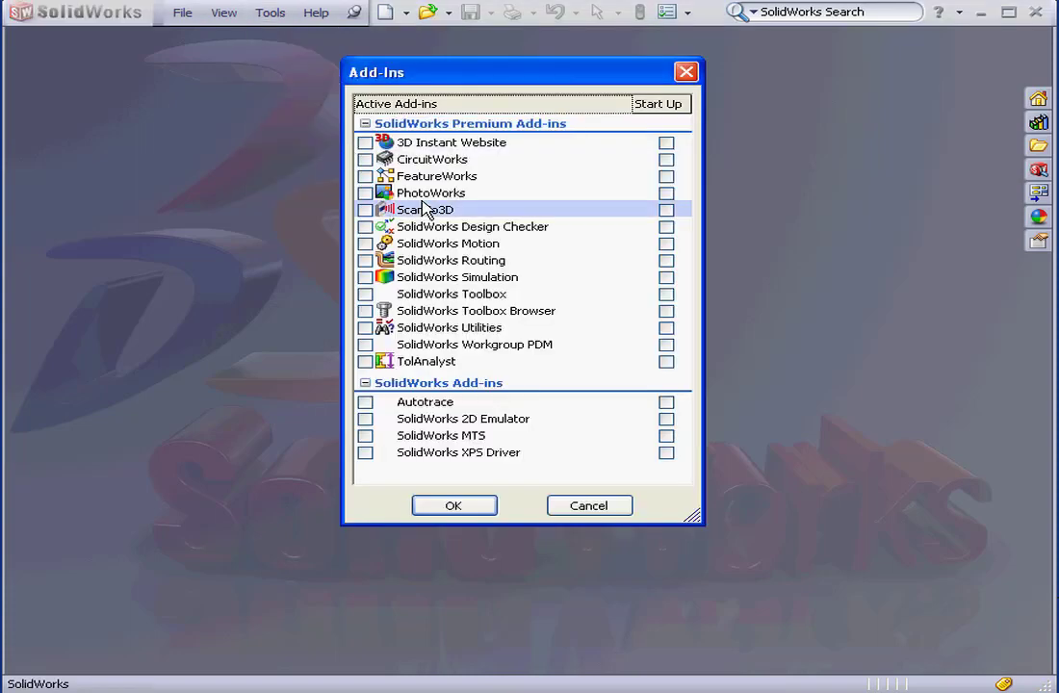
mouse_move(451, 260)
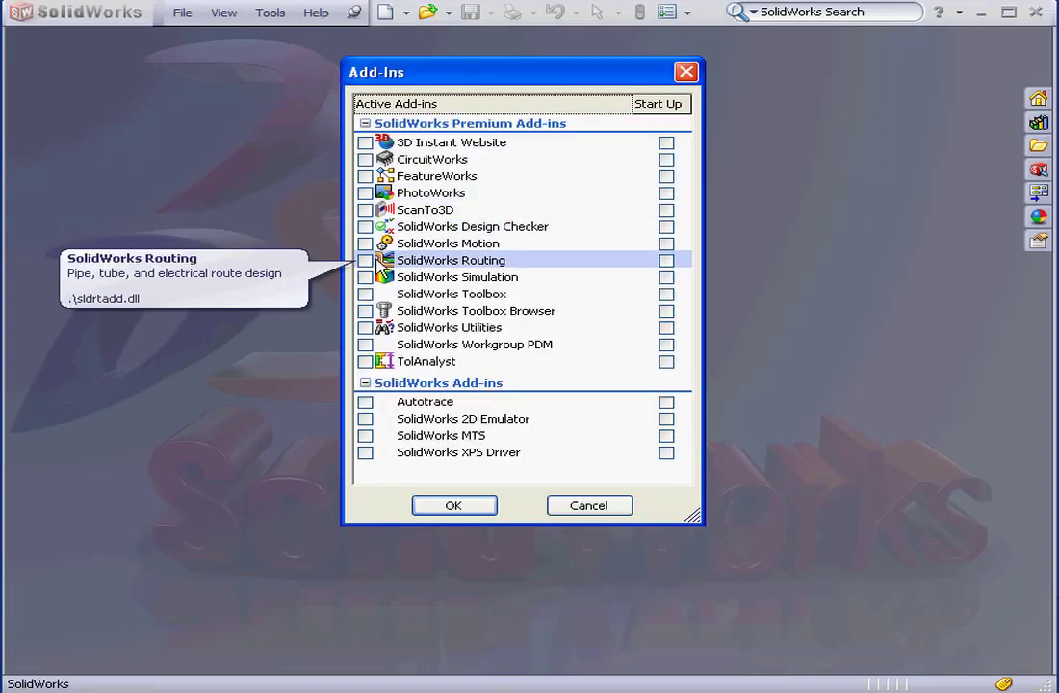
click(366, 260)
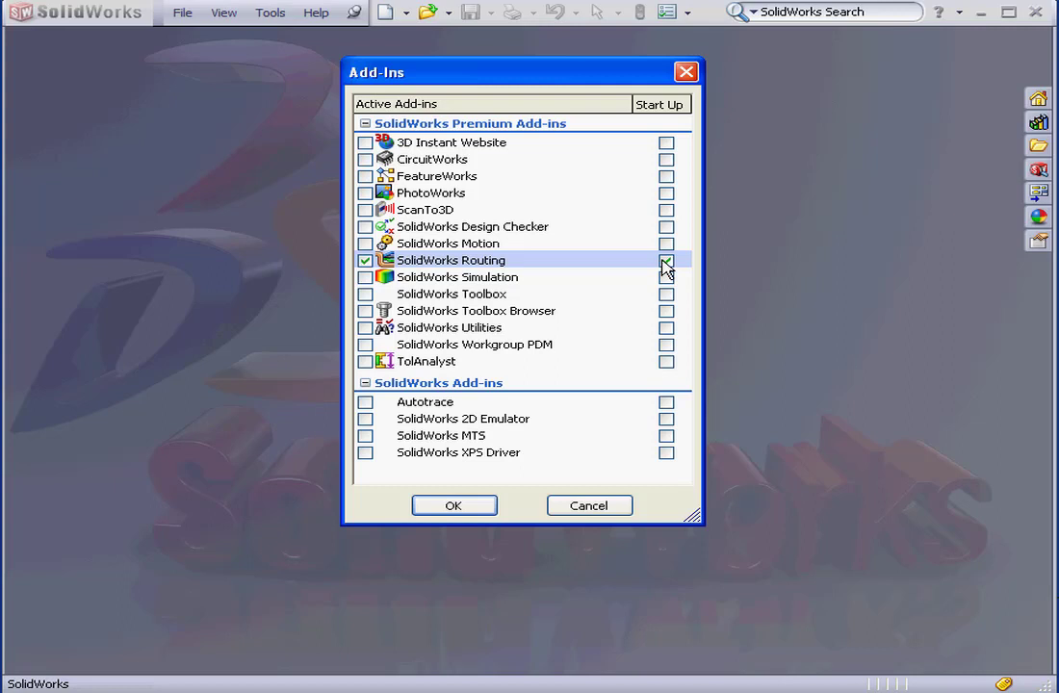
click(666, 260)
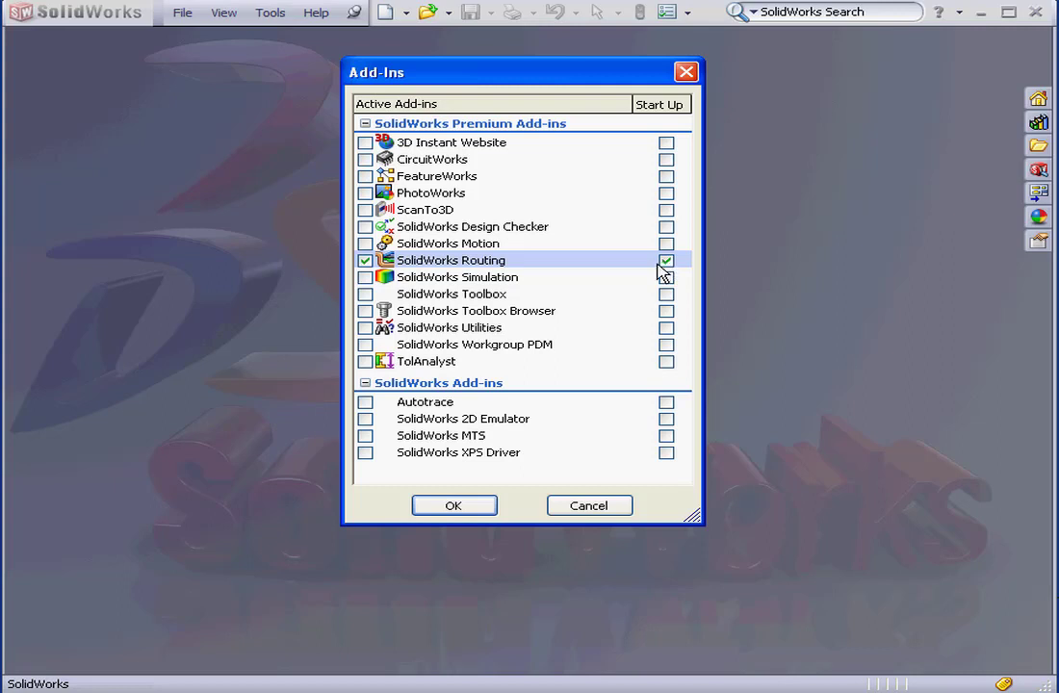
mouse_move(454, 504)
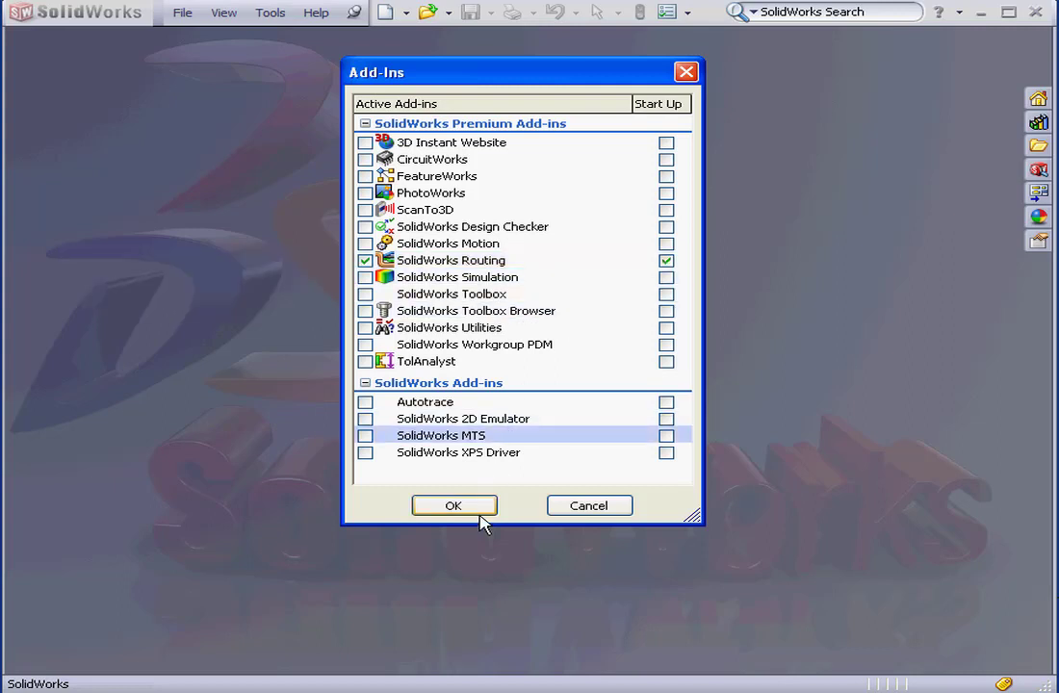
click(452, 505)
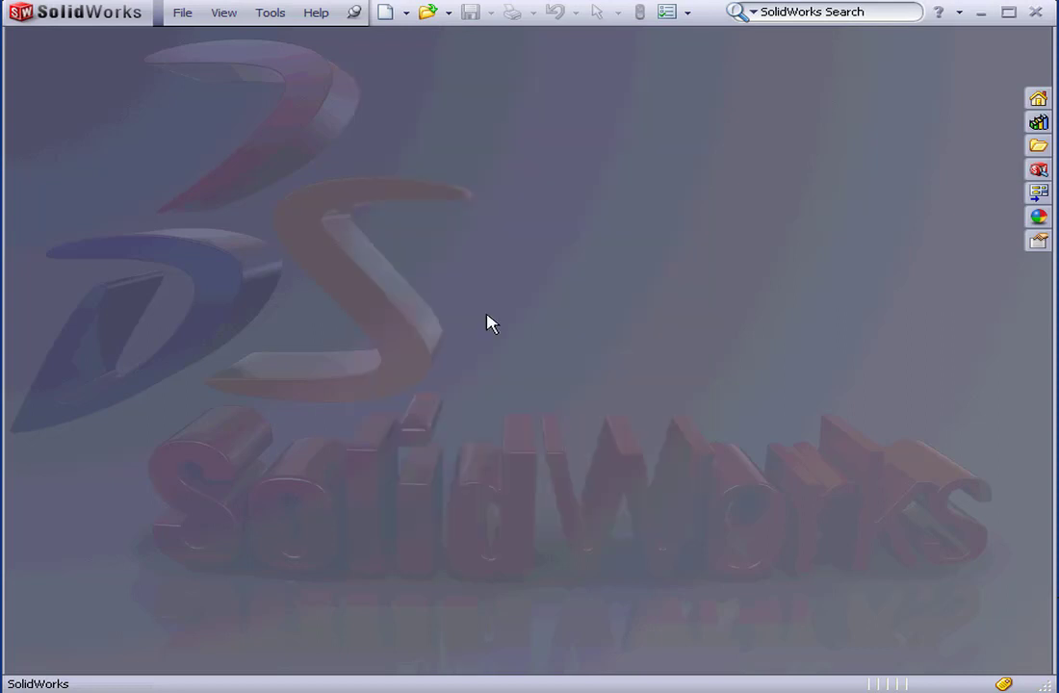
mouse_move(454, 196)
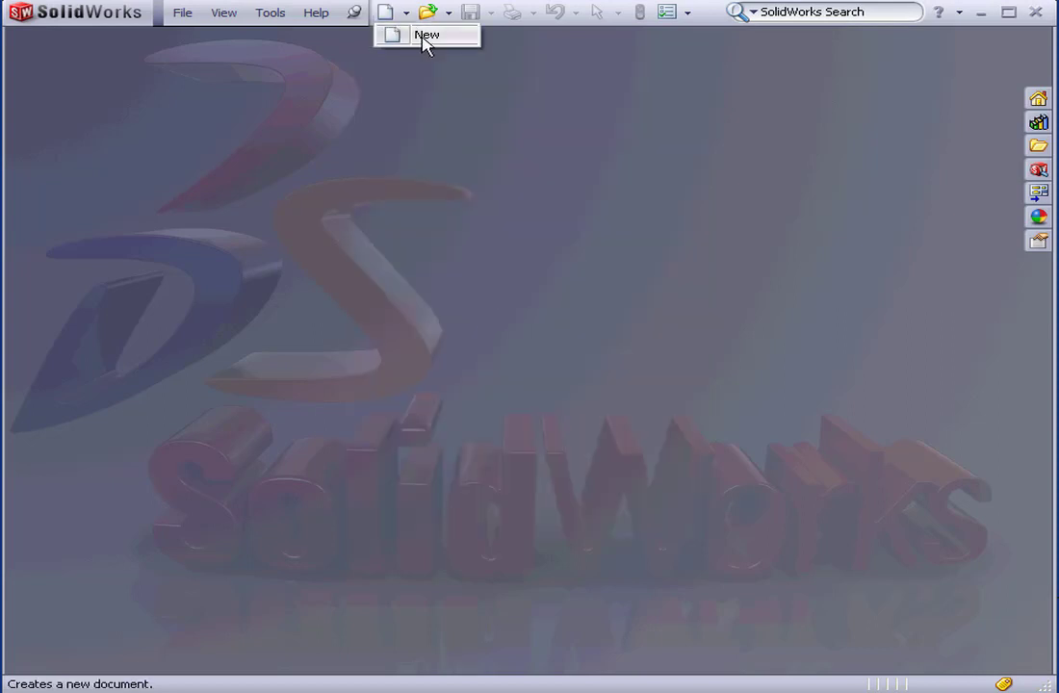
- Create a new Assembly document from the New SolidWorks Document dialog
click(424, 35)
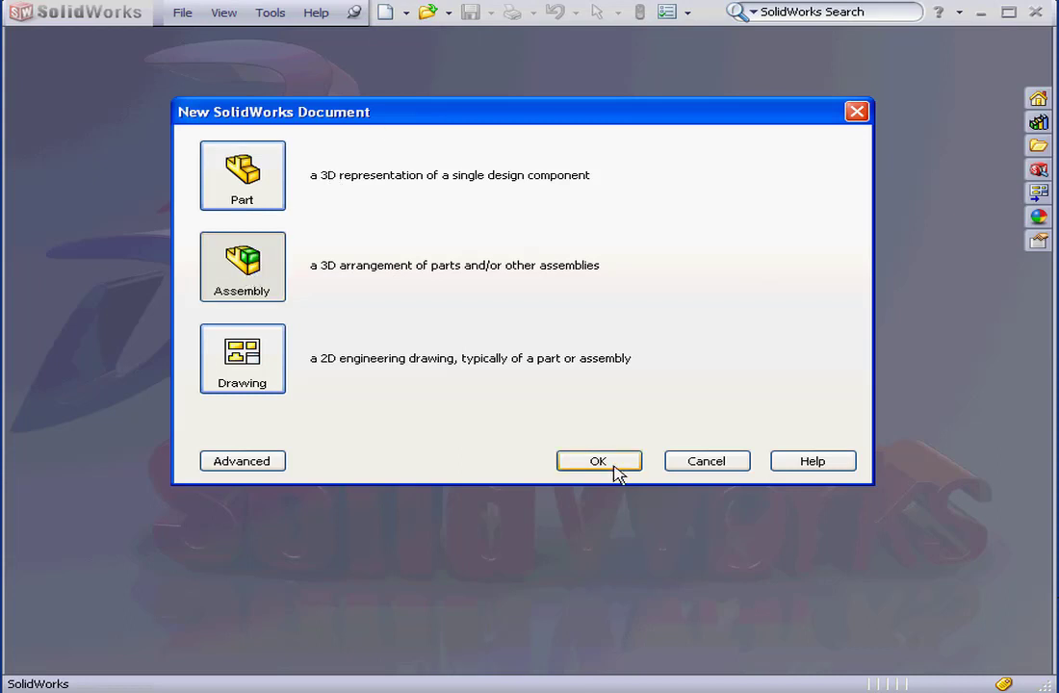
click(596, 462)
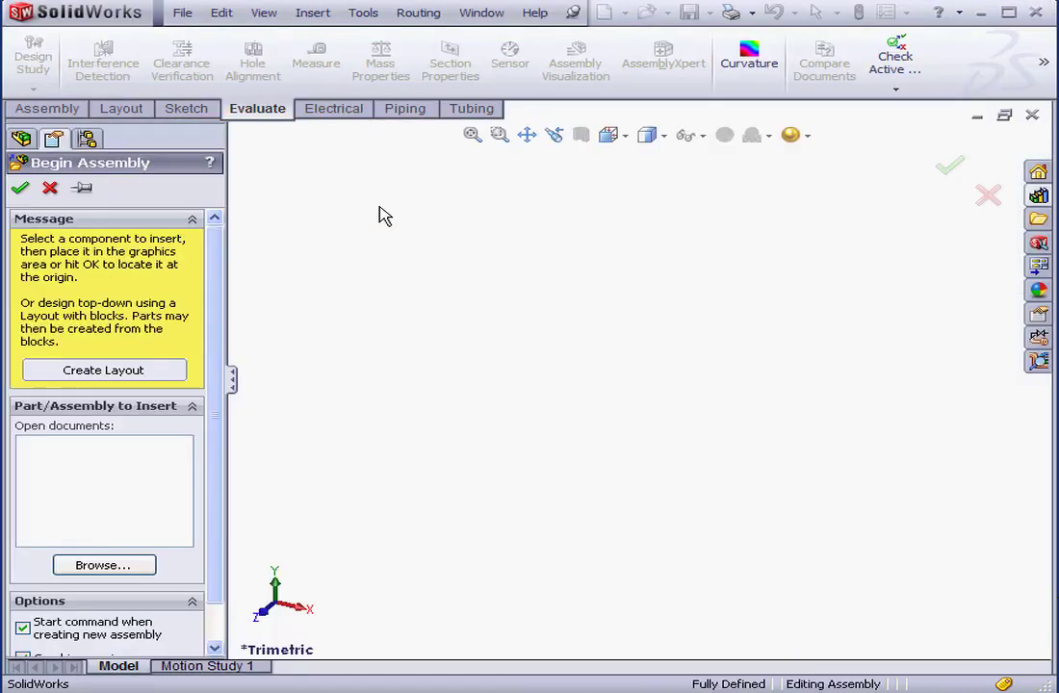
- Dismiss the Begin Assembly PropertyManager, leaving the empty assembly's FeatureManager tree
click(19, 186)
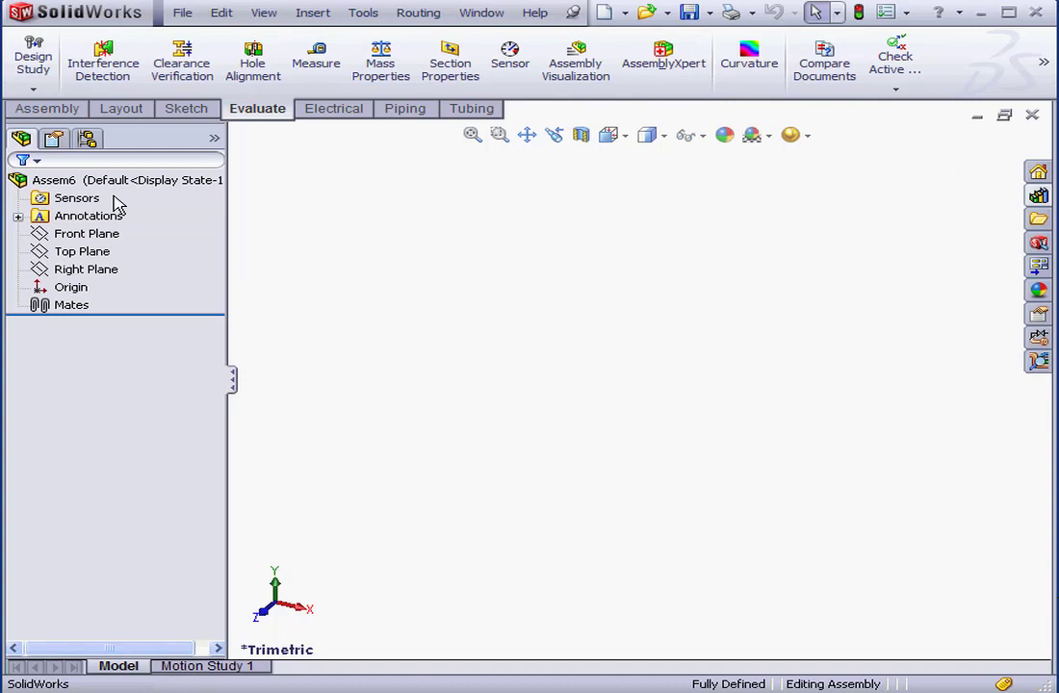
mouse_move(450, 58)
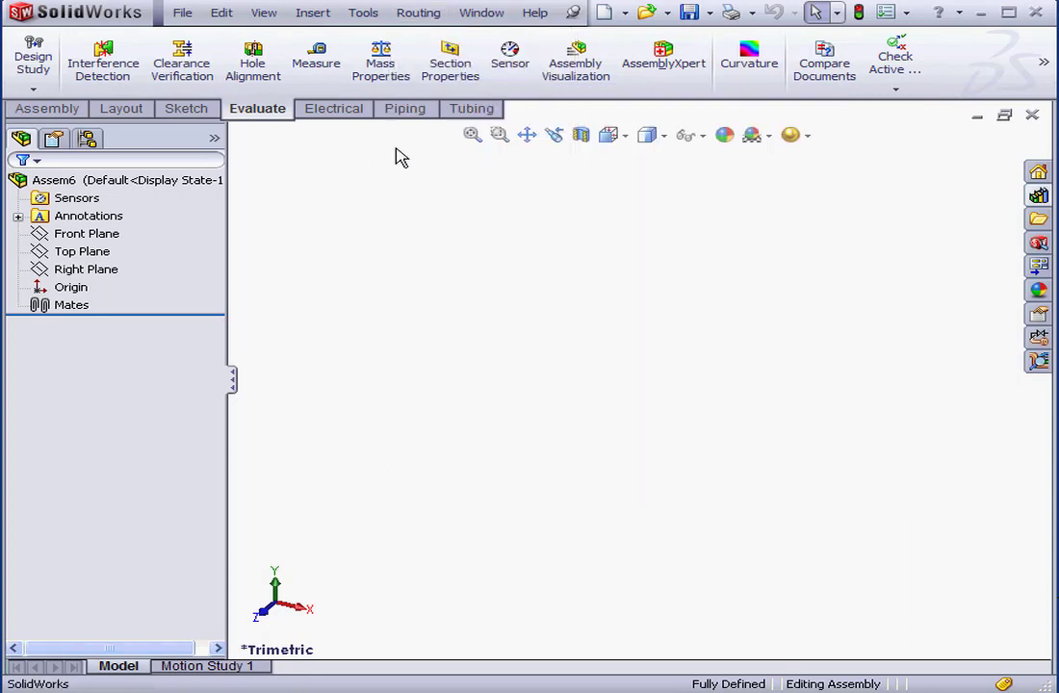
- Confirm Electrical, Piping and Tubing tabs are enabled, then show the Electrical and Tubing routing tools
right_click(333, 108)
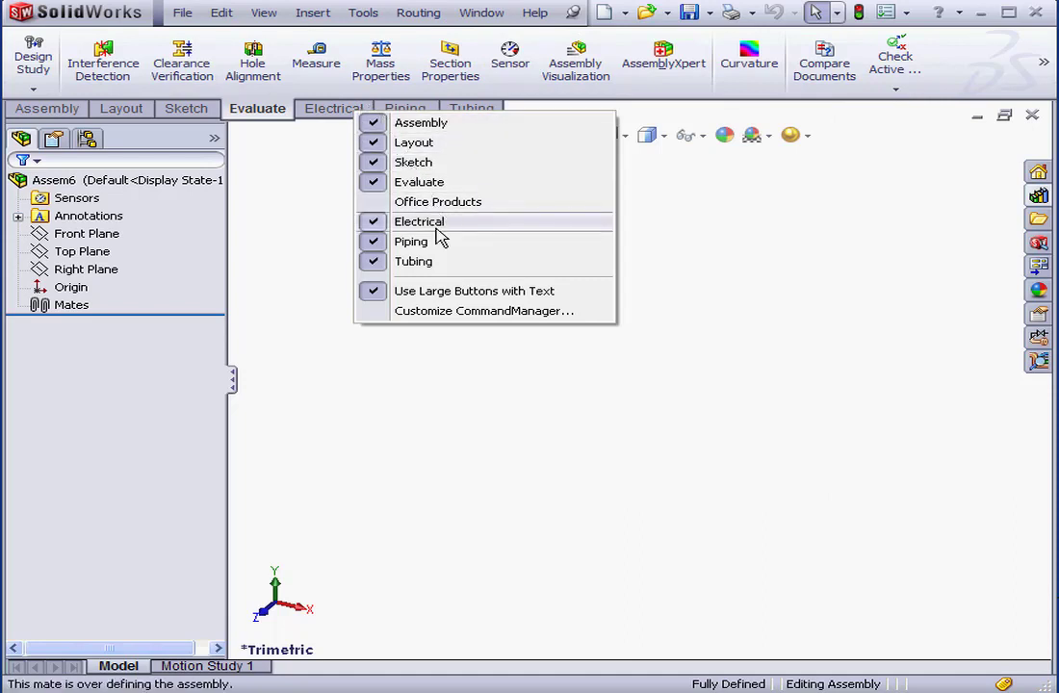
mouse_move(412, 243)
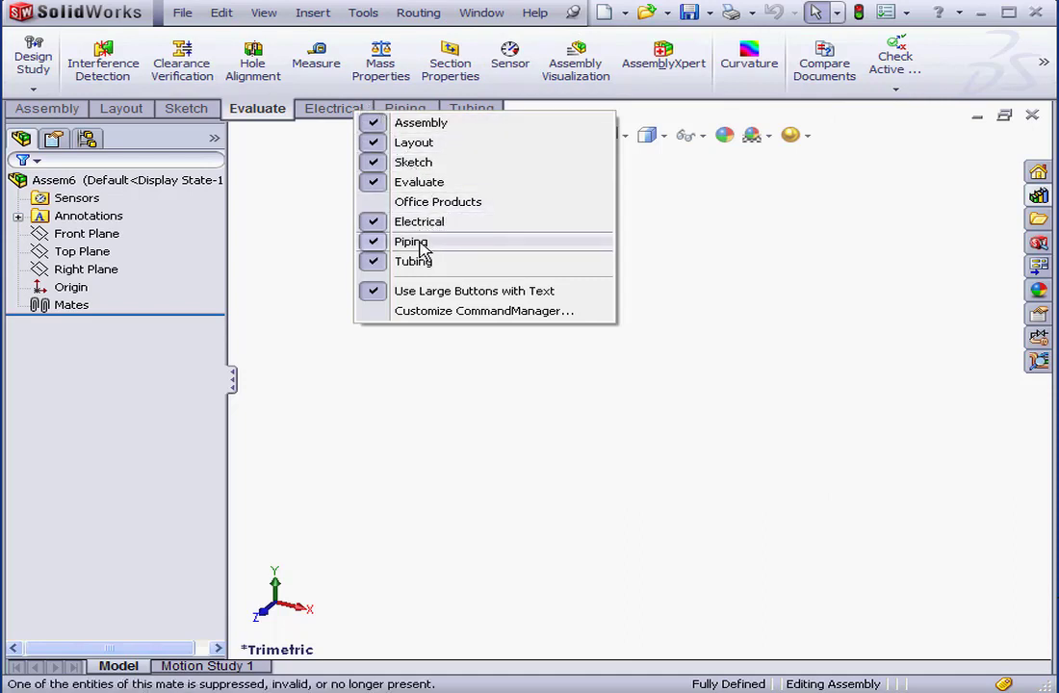
click(333, 107)
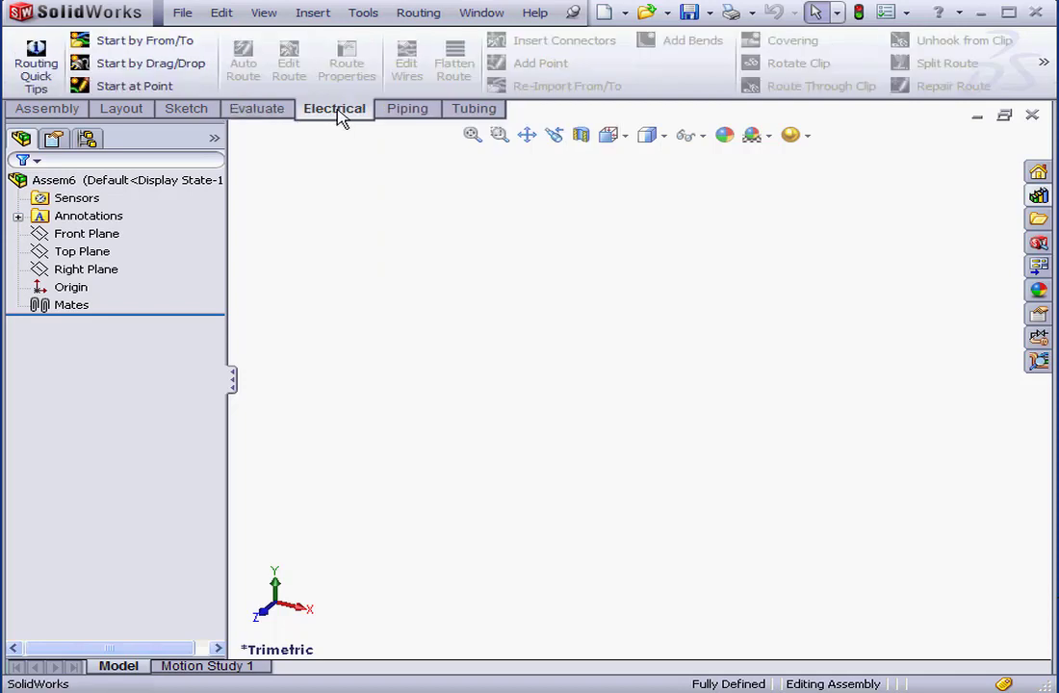
click(470, 108)
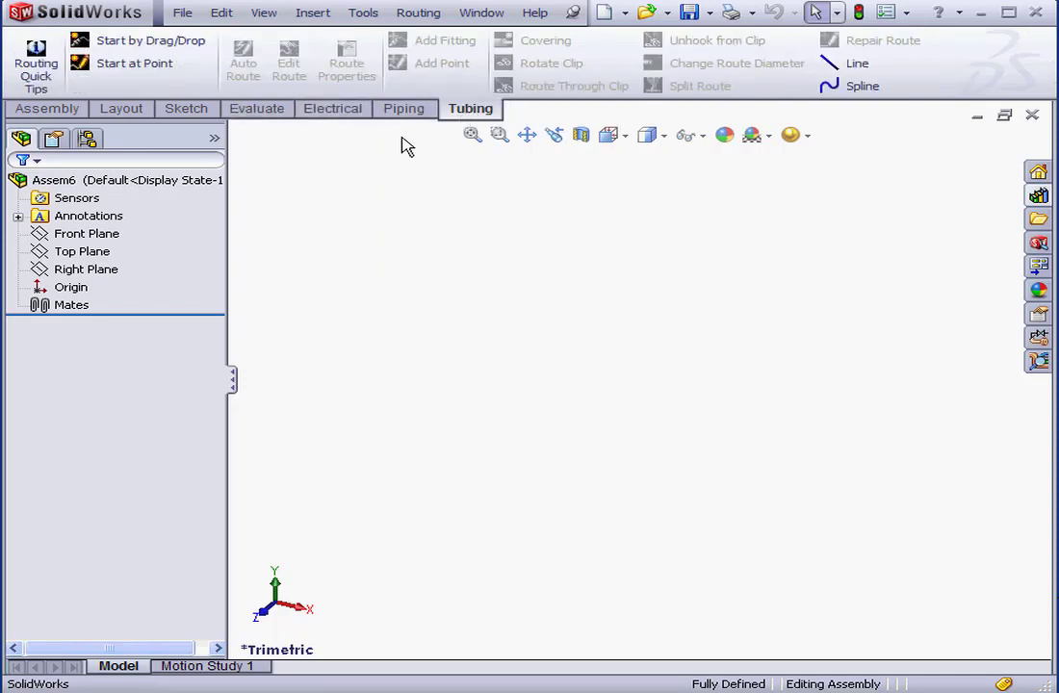